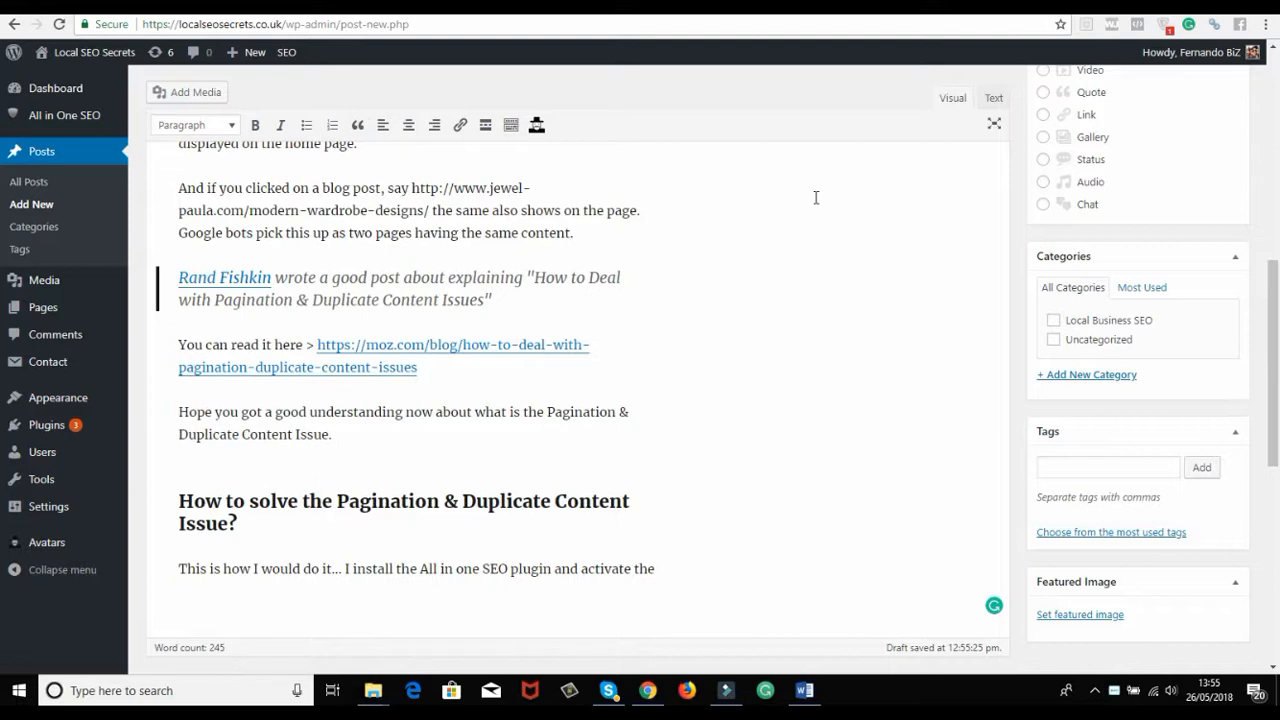
{"action": "mouse_move", "coordinate": [688, 438]}
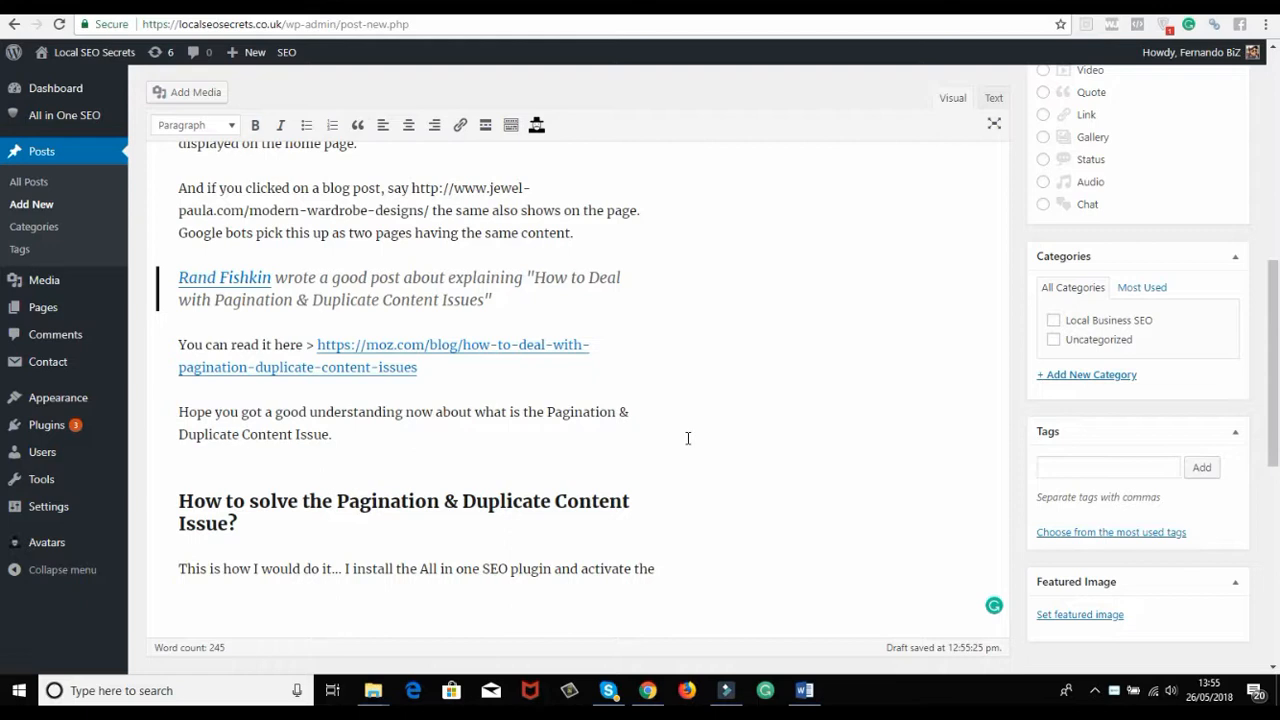
{"action": "mouse_move", "coordinate": [666, 298]}
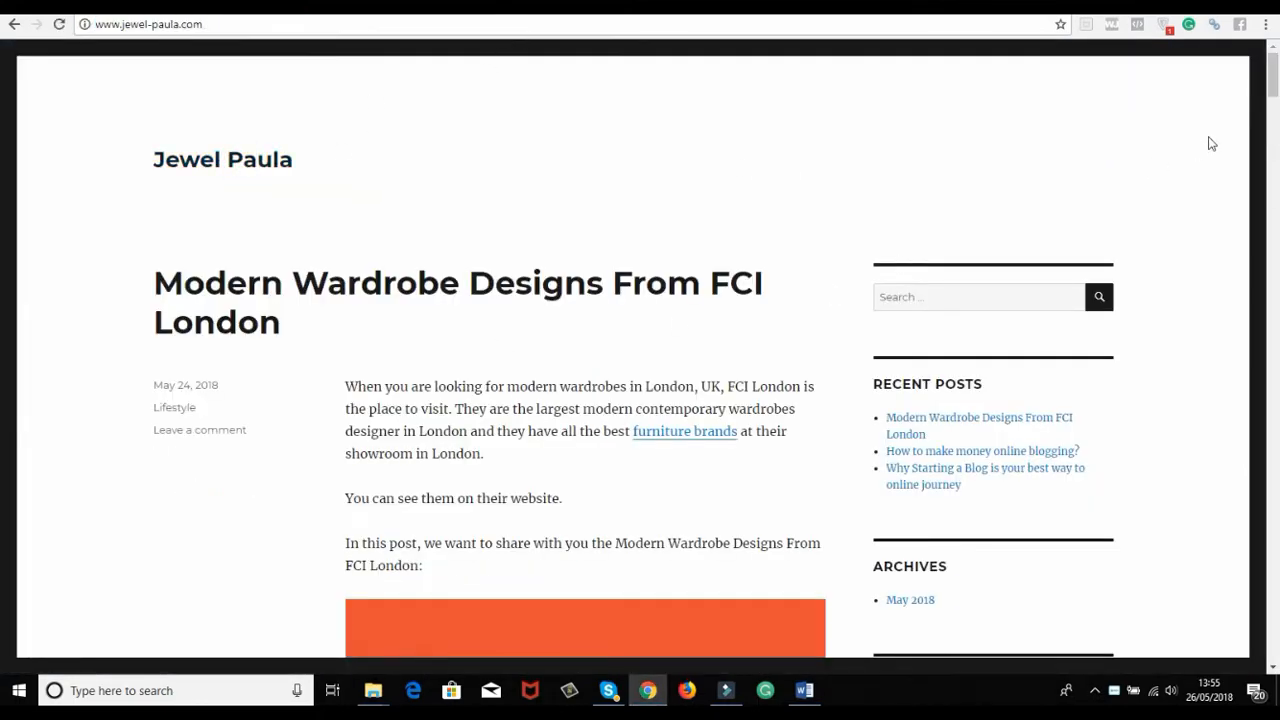
Step: Open the Modern Wardrobe Designs post, check its web address, and scroll through the single-post page
{"action": "scroll", "scroll_direction": "down", "scroll_amount": 3}
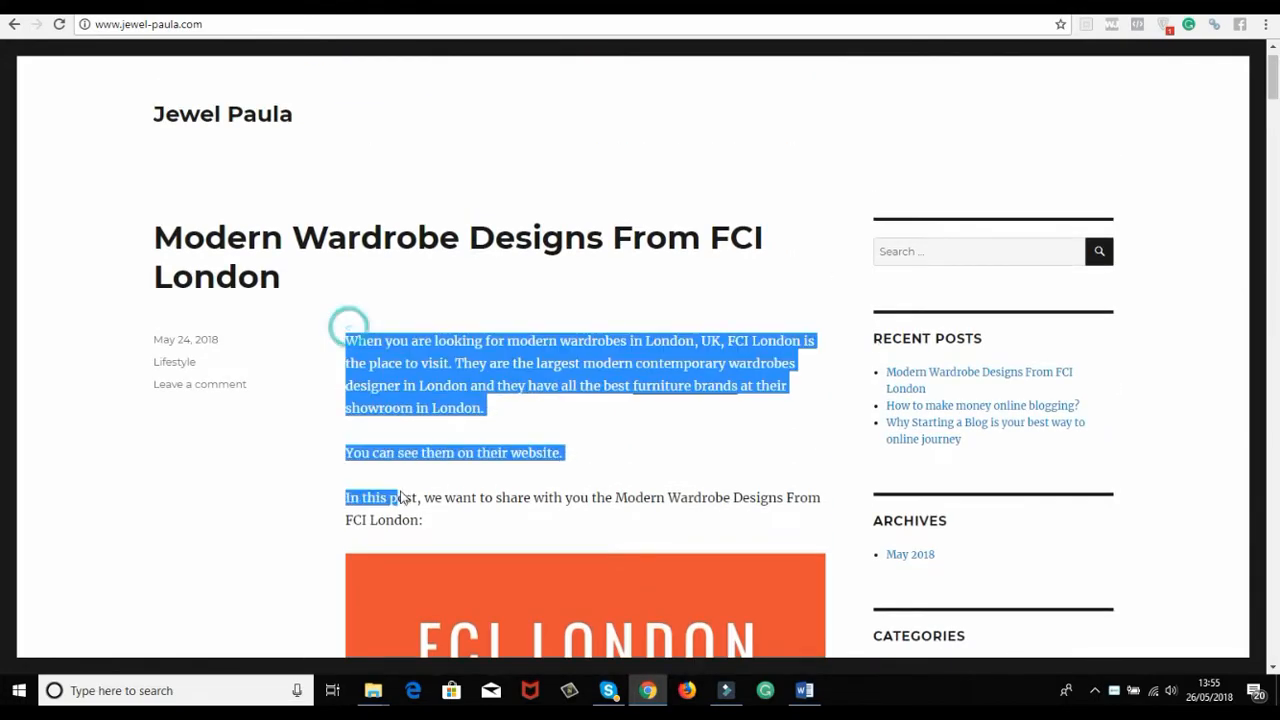
{"action": "left_click", "coordinate": [150, 24]}
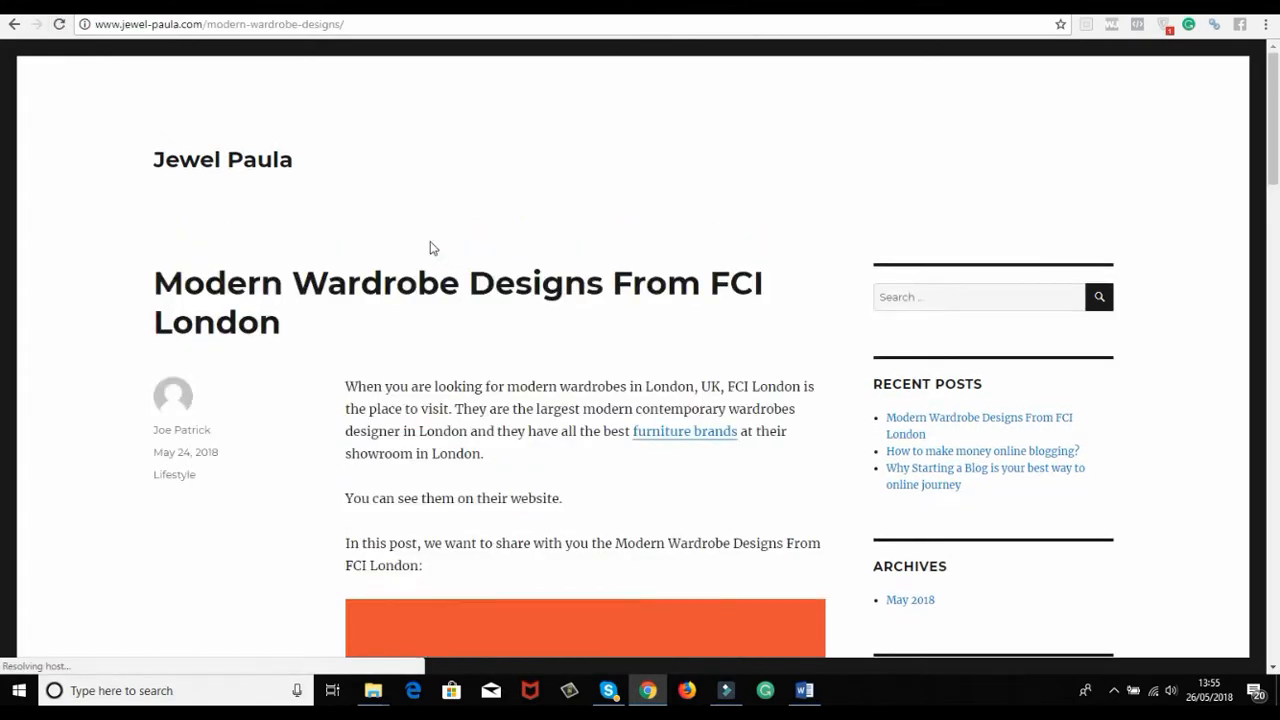
{"action": "mouse_move", "coordinate": [304, 40]}
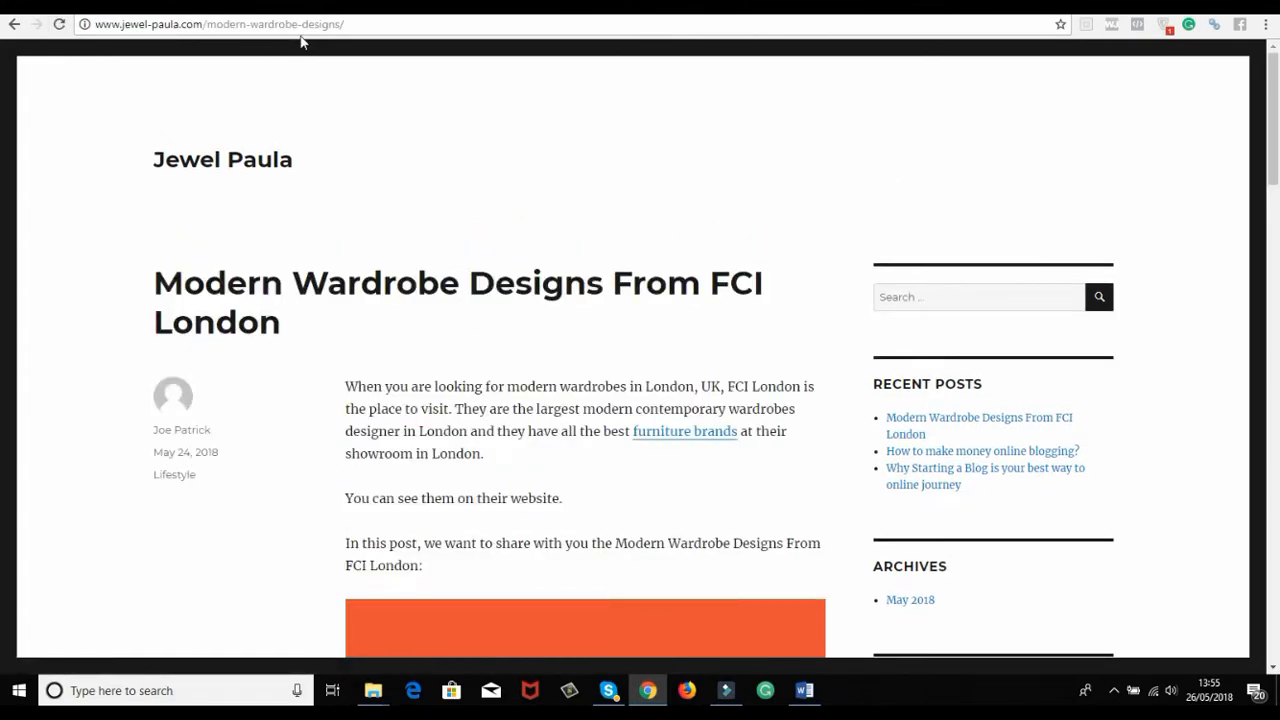
{"action": "left_click", "coordinate": [216, 24]}
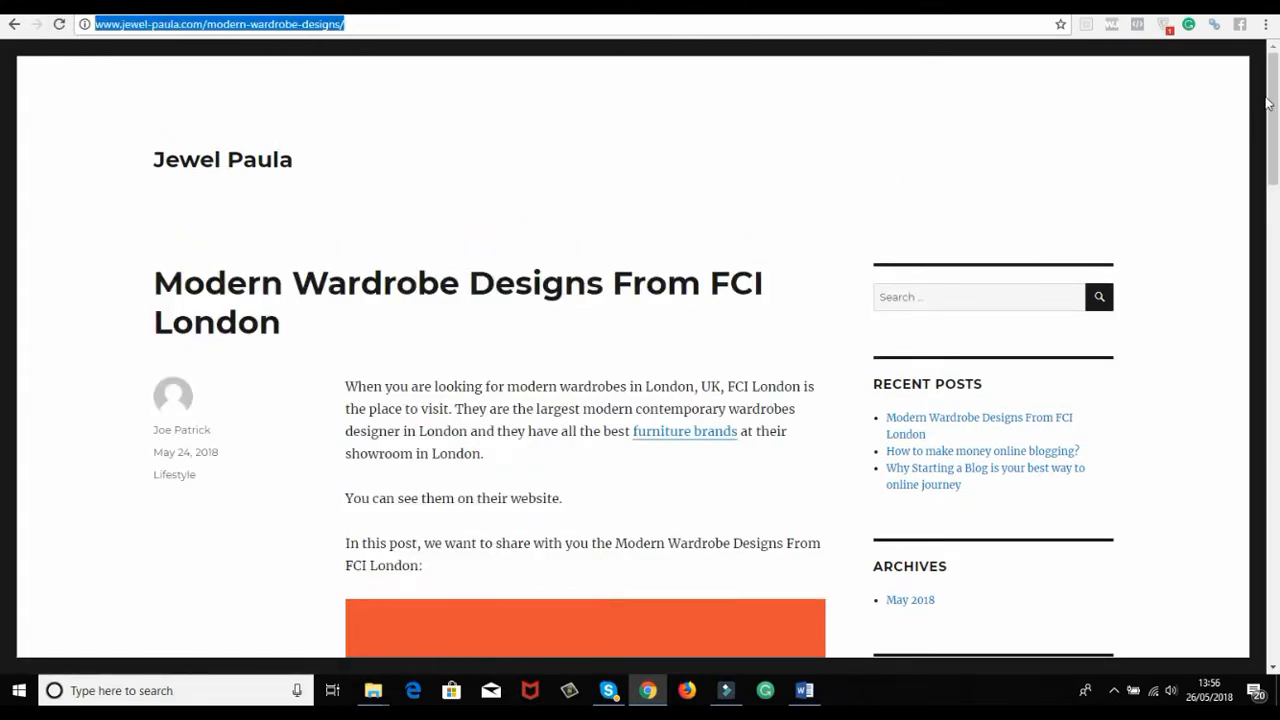
{"action": "scroll", "scroll_direction": "down", "scroll_amount": 3}
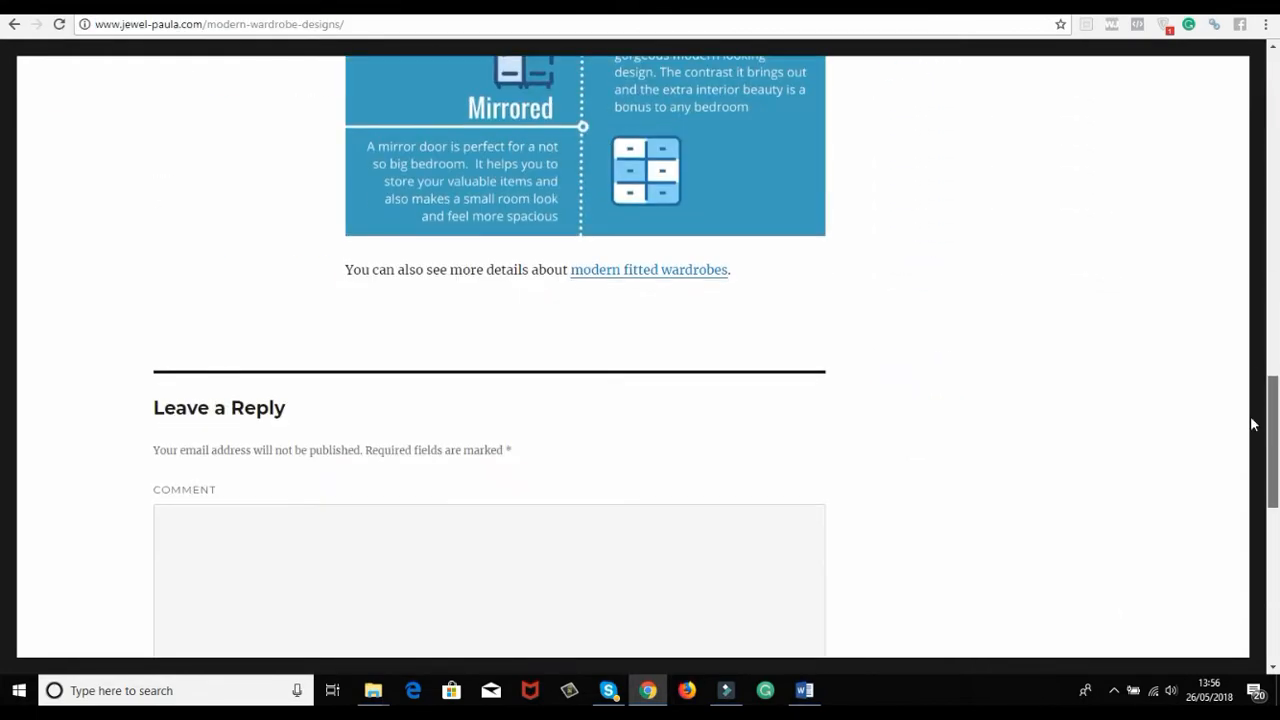
{"action": "scroll", "scroll_direction": "up", "scroll_amount": 3}
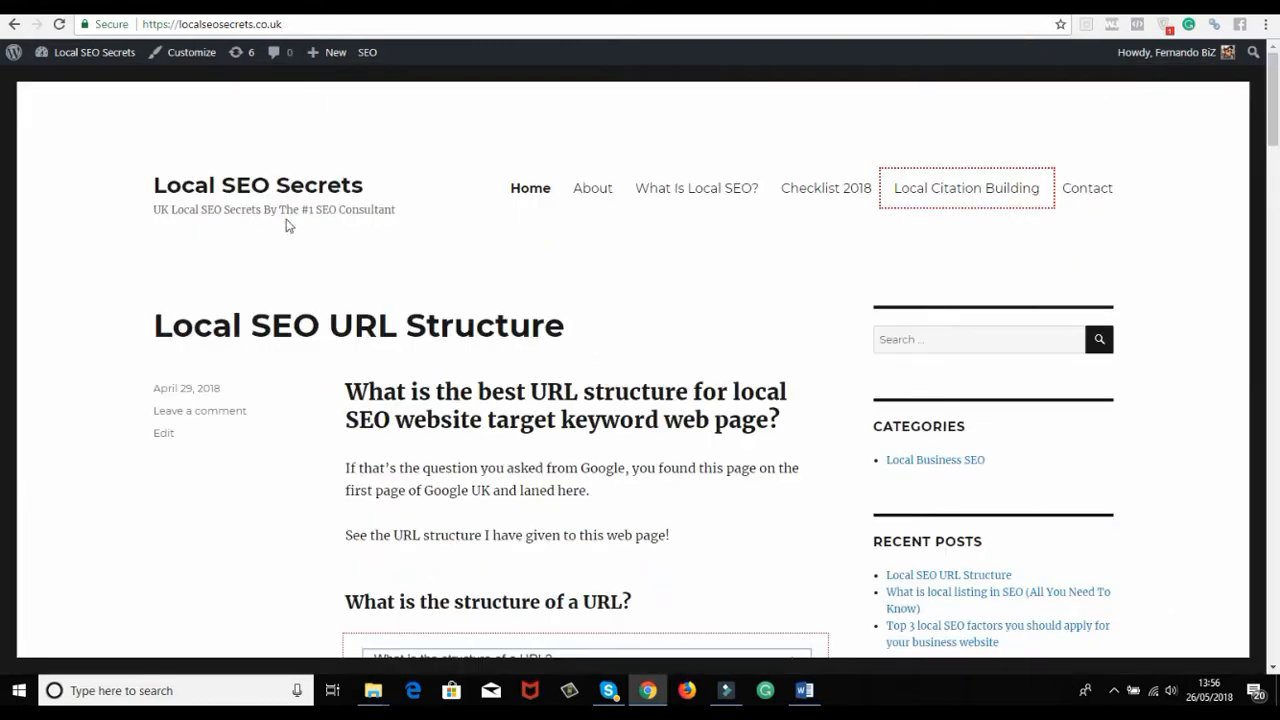
Step: Go from the front page to the admin dashboard and into All in One SEO general settings
{"action": "left_click", "coordinate": [92, 52]}
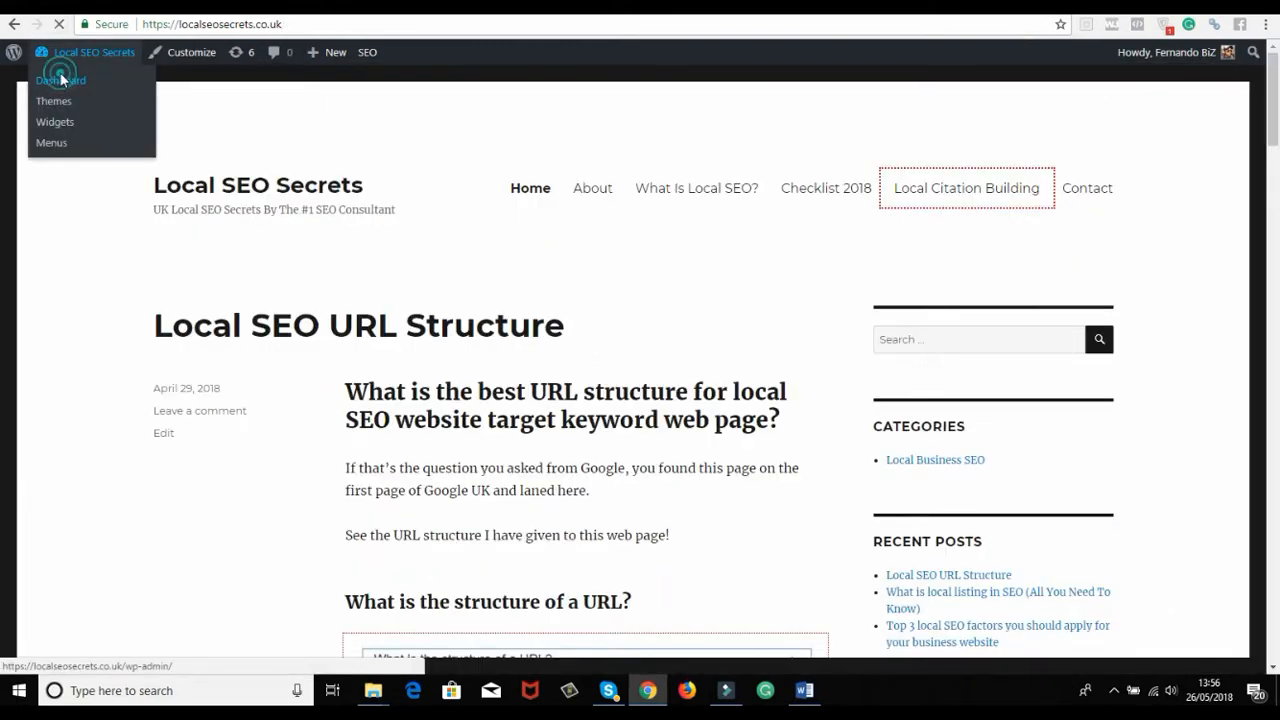
{"action": "left_click", "coordinate": [60, 80]}
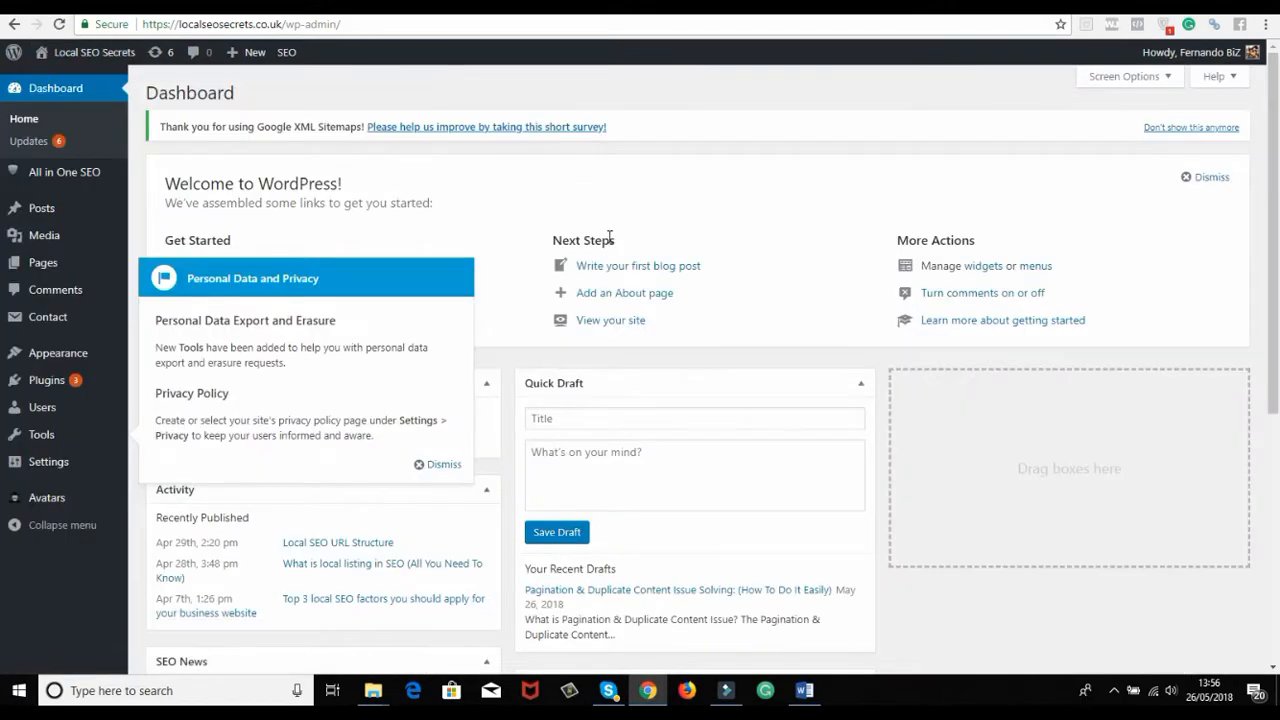
{"action": "mouse_move", "coordinate": [64, 172]}
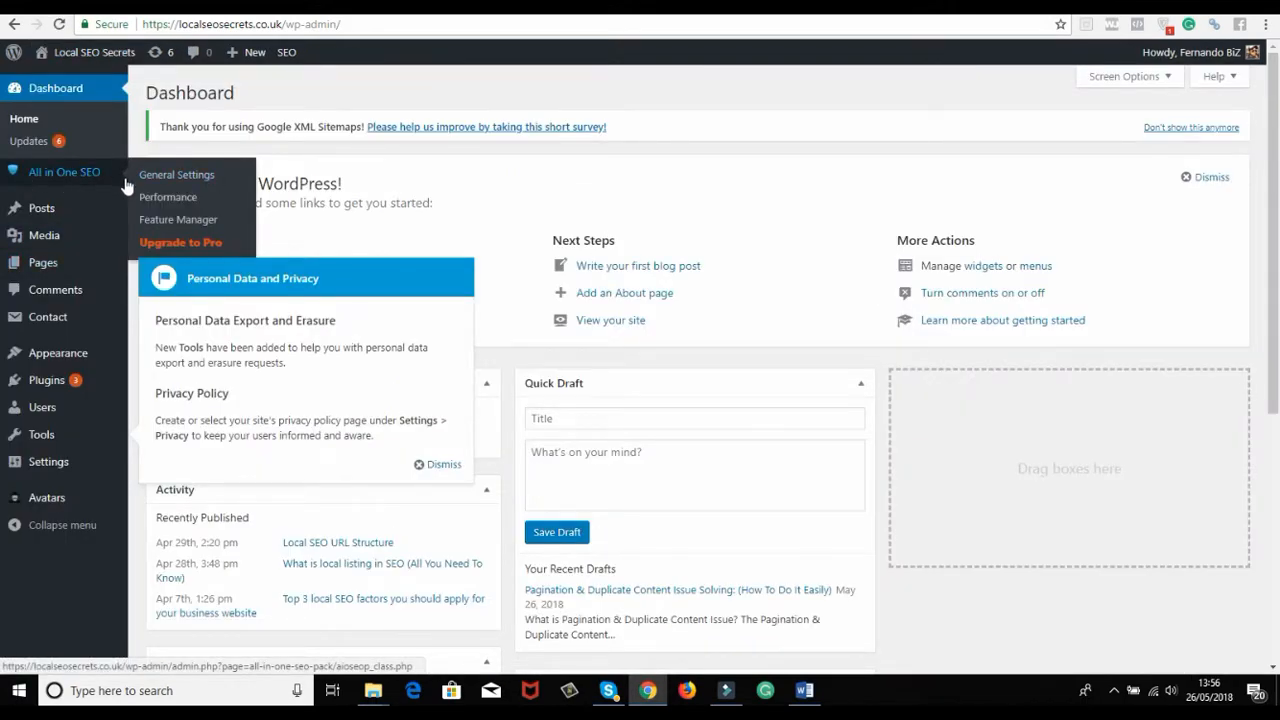
{"action": "left_click", "coordinate": [176, 174]}
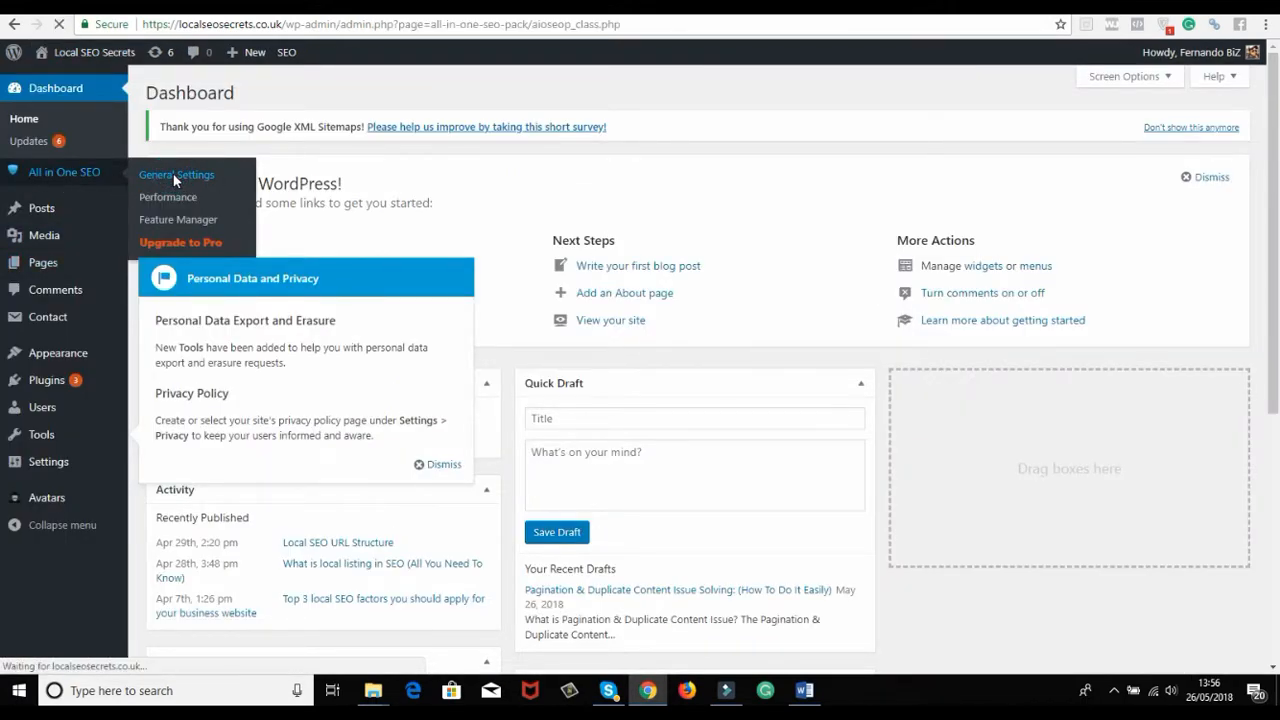
{"action": "left_click", "coordinate": [176, 174]}
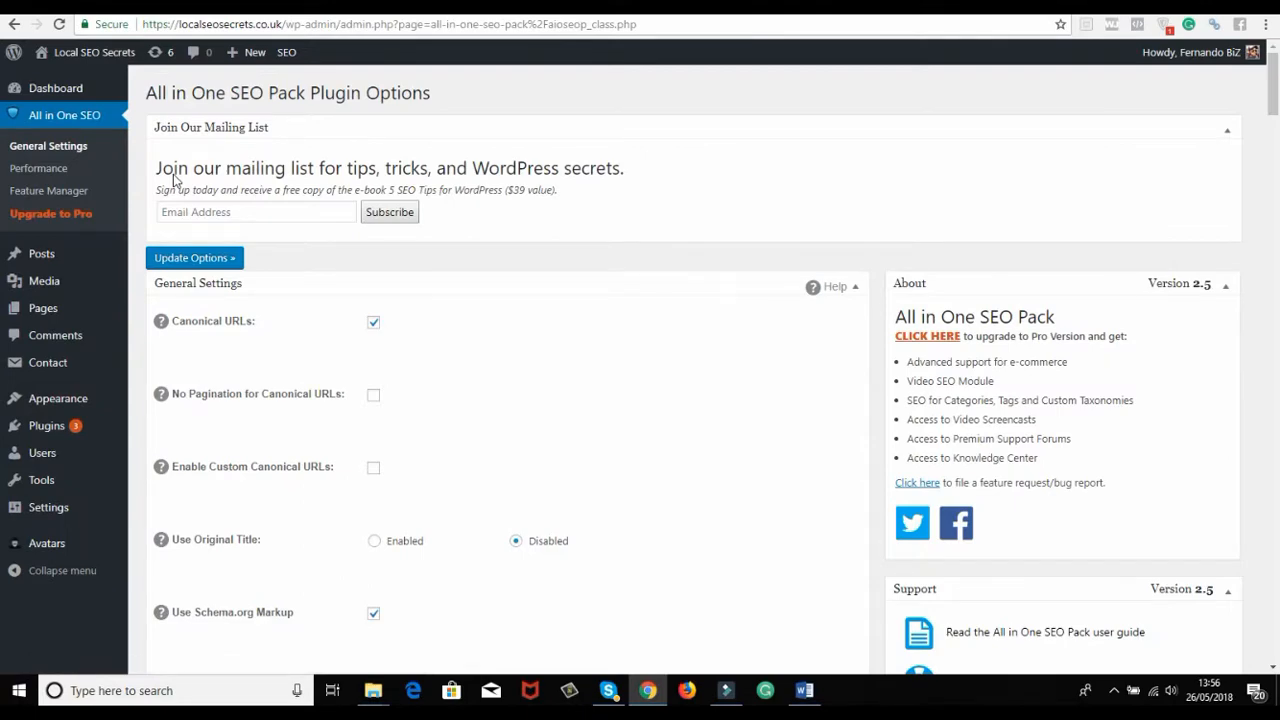
{"action": "scroll", "scroll_direction": "down", "scroll_amount": 3}
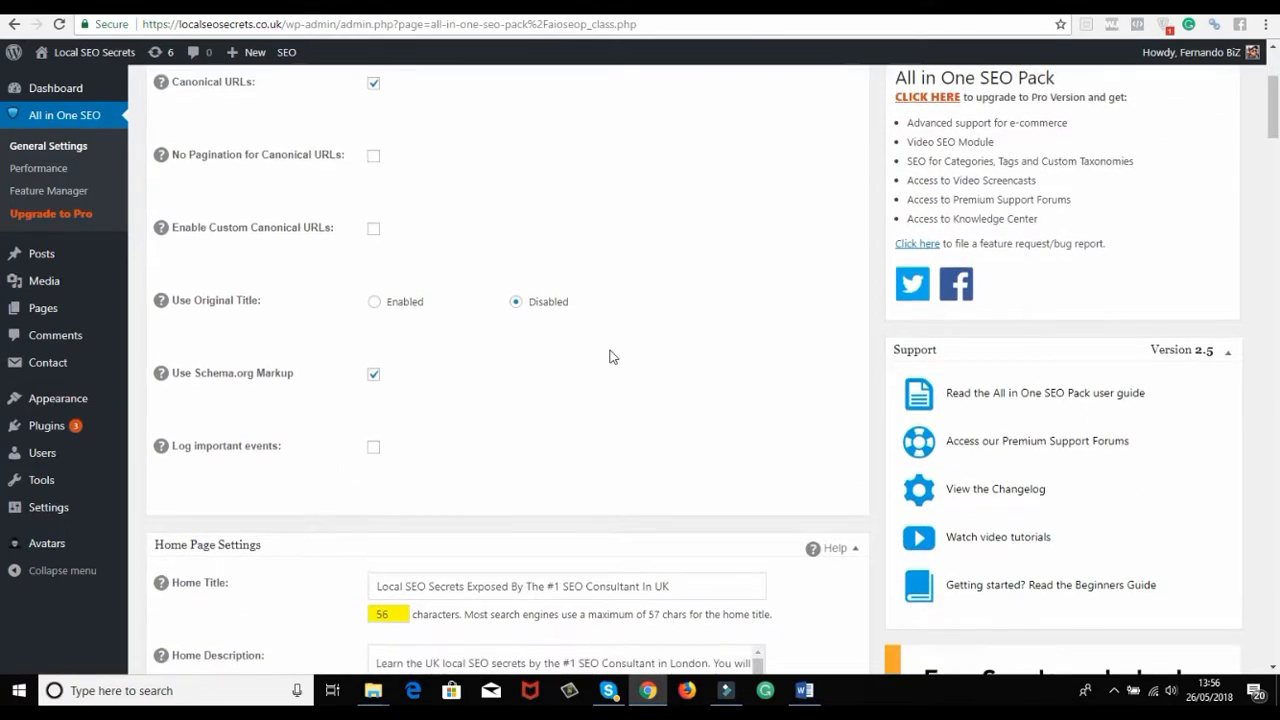
{"action": "scroll", "scroll_direction": "down", "scroll_amount": 3}
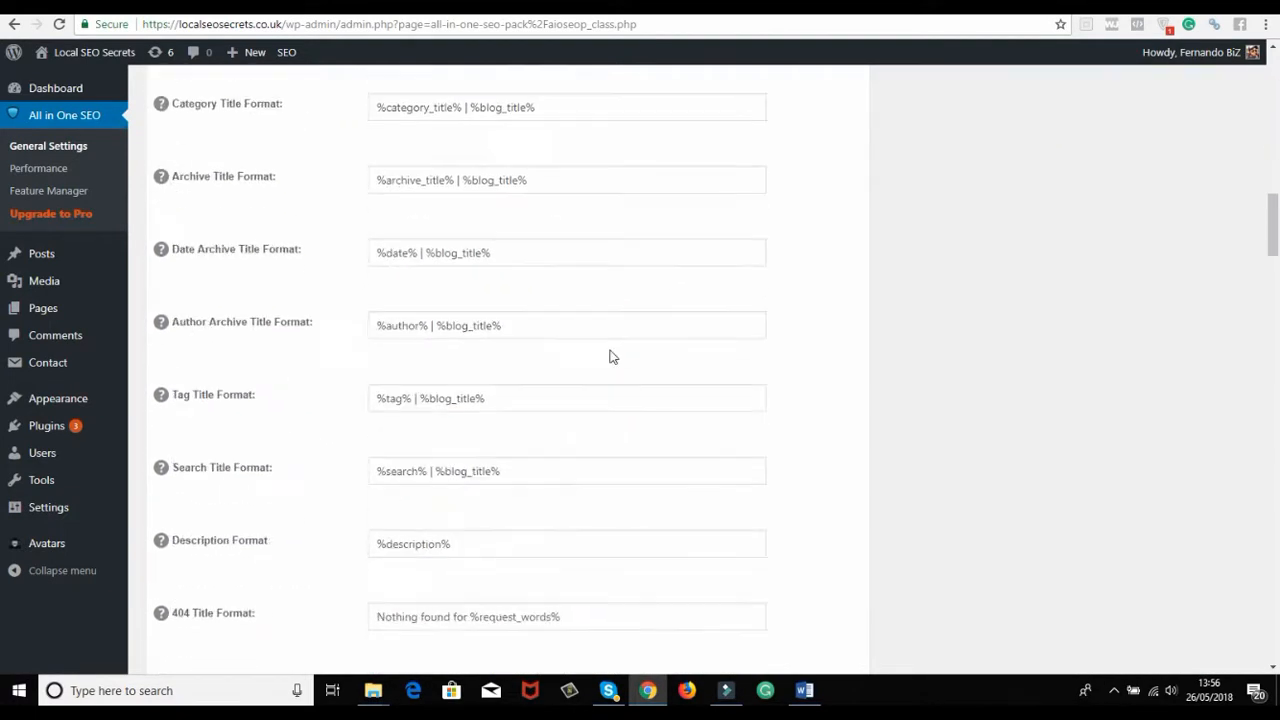
{"action": "scroll", "scroll_direction": "down", "scroll_amount": 3}
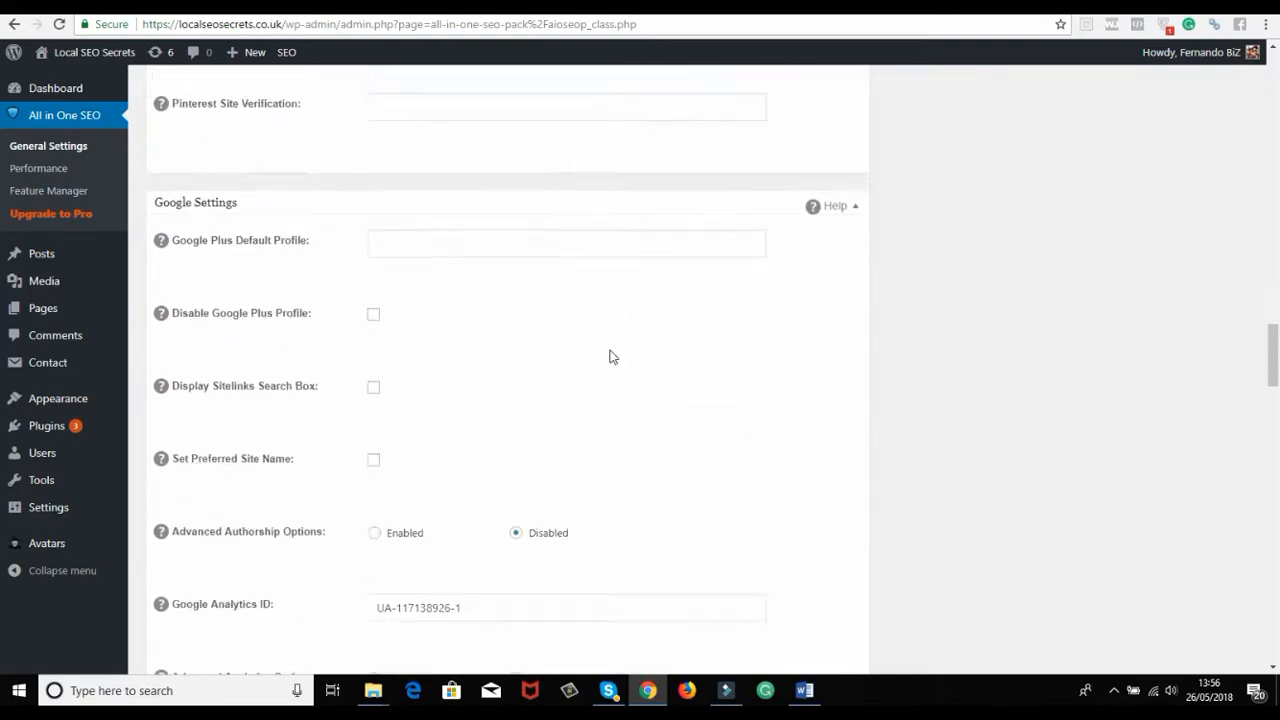
{"action": "scroll", "scroll_direction": "down", "scroll_amount": 3}
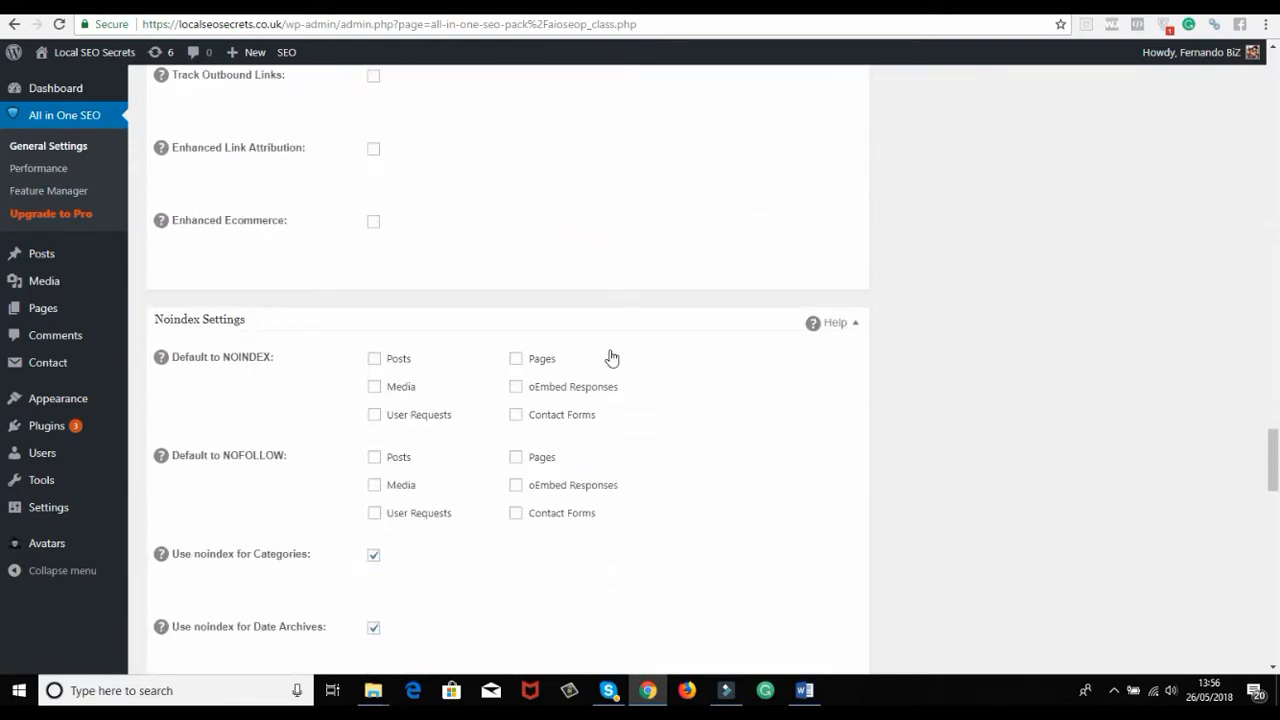
{"action": "scroll", "scroll_direction": "down", "scroll_amount": 3}
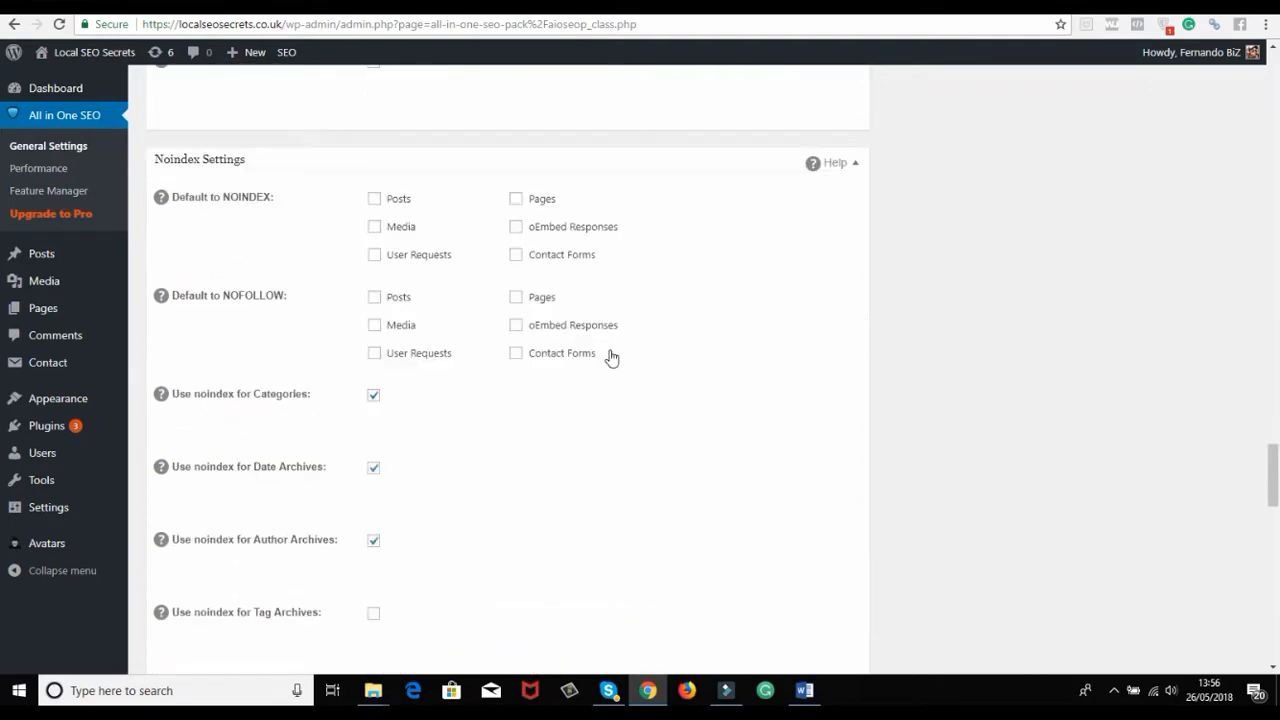
{"action": "scroll", "scroll_direction": "down", "scroll_amount": 3}
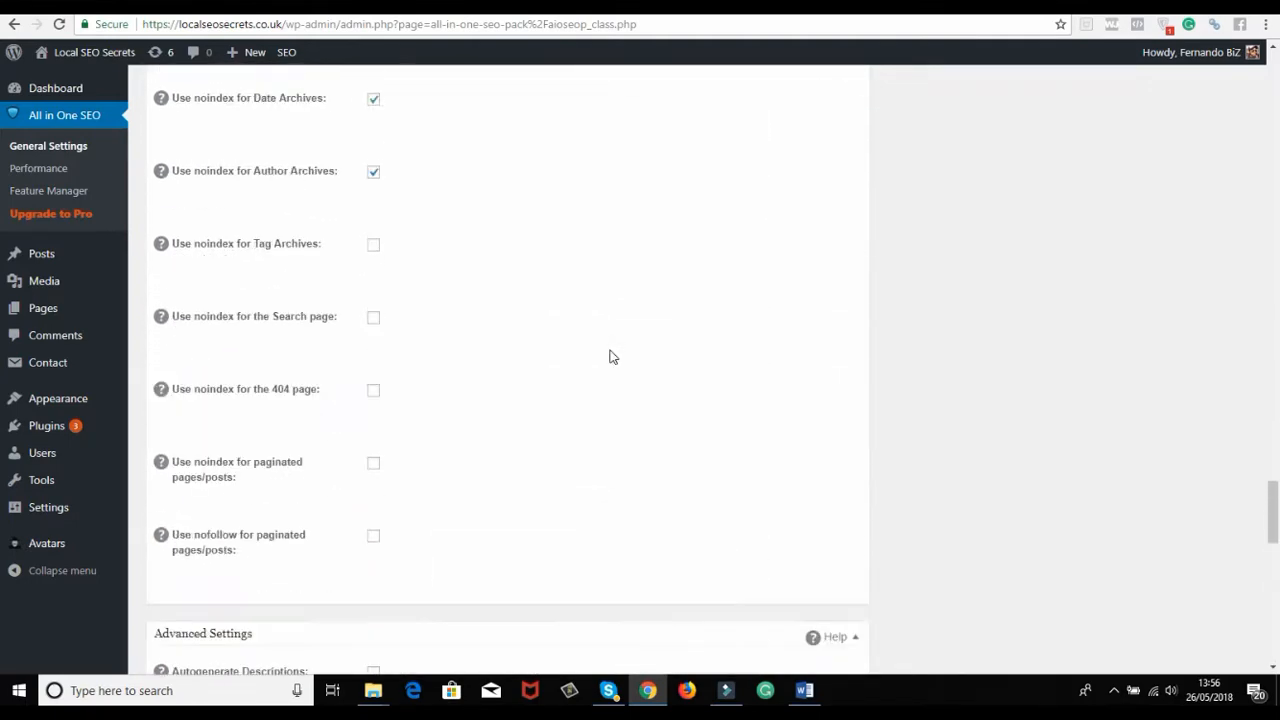
{"action": "scroll", "scroll_direction": "up", "scroll_amount": 3}
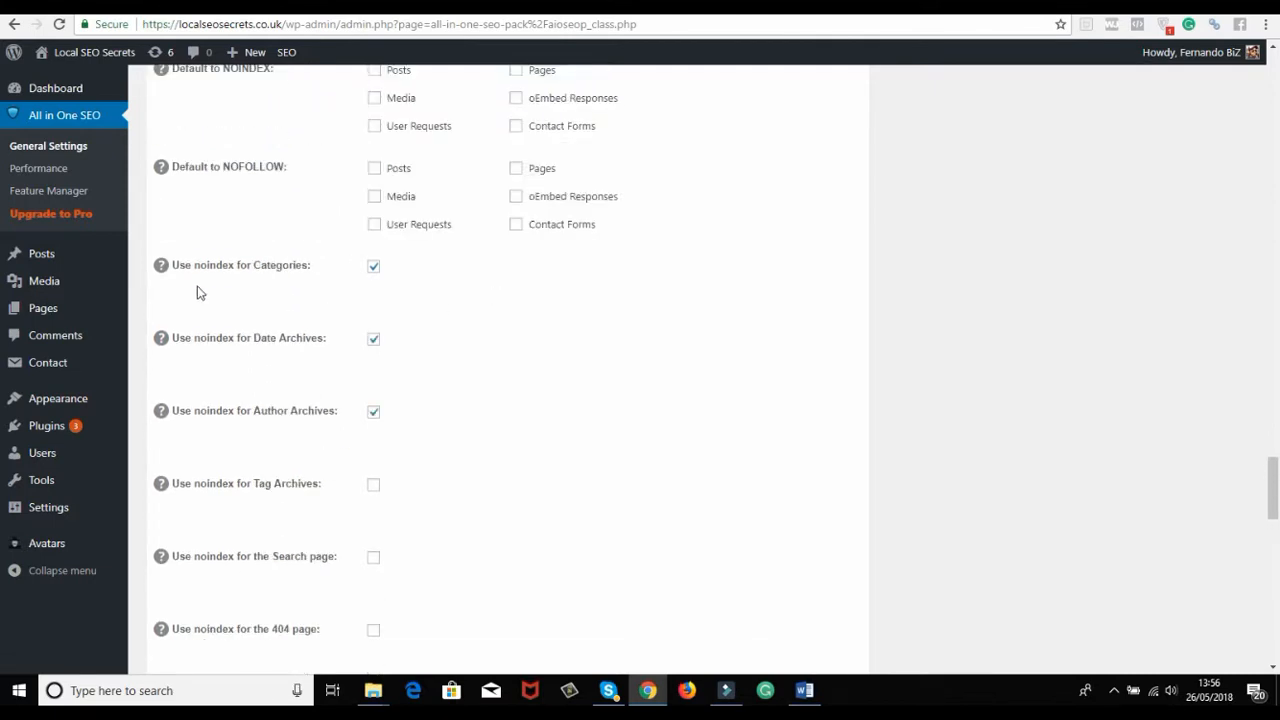
{"action": "mouse_move", "coordinate": [160, 336]}
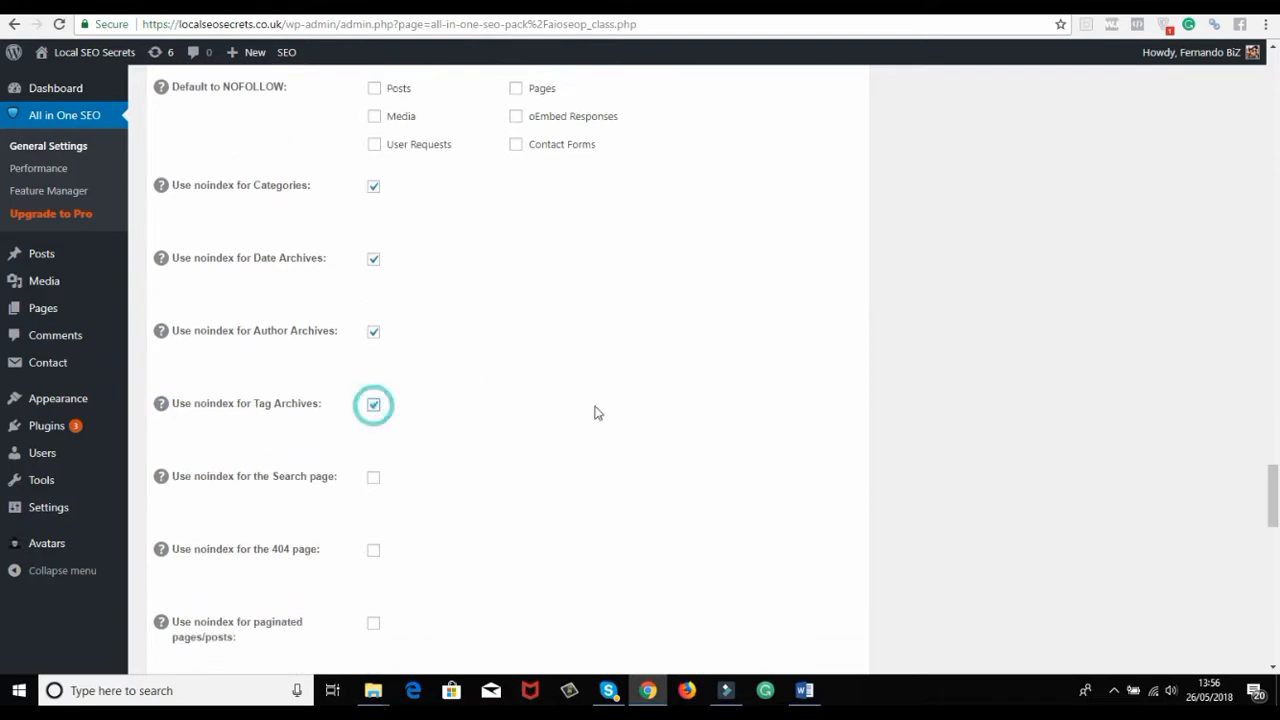
Step: Enable noindex for tag archives, the search page and the 404 page in Noindex Settings
{"action": "scroll", "scroll_direction": "down", "scroll_amount": 3}
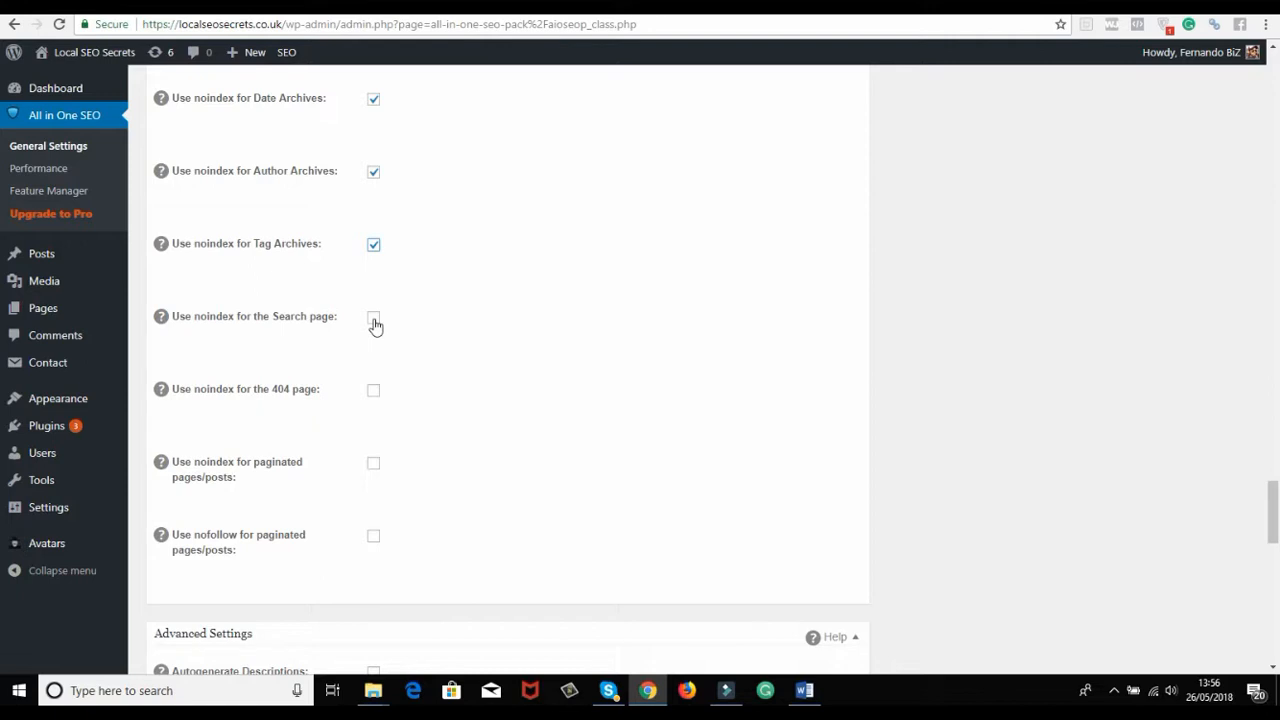
{"action": "left_click", "coordinate": [372, 316]}
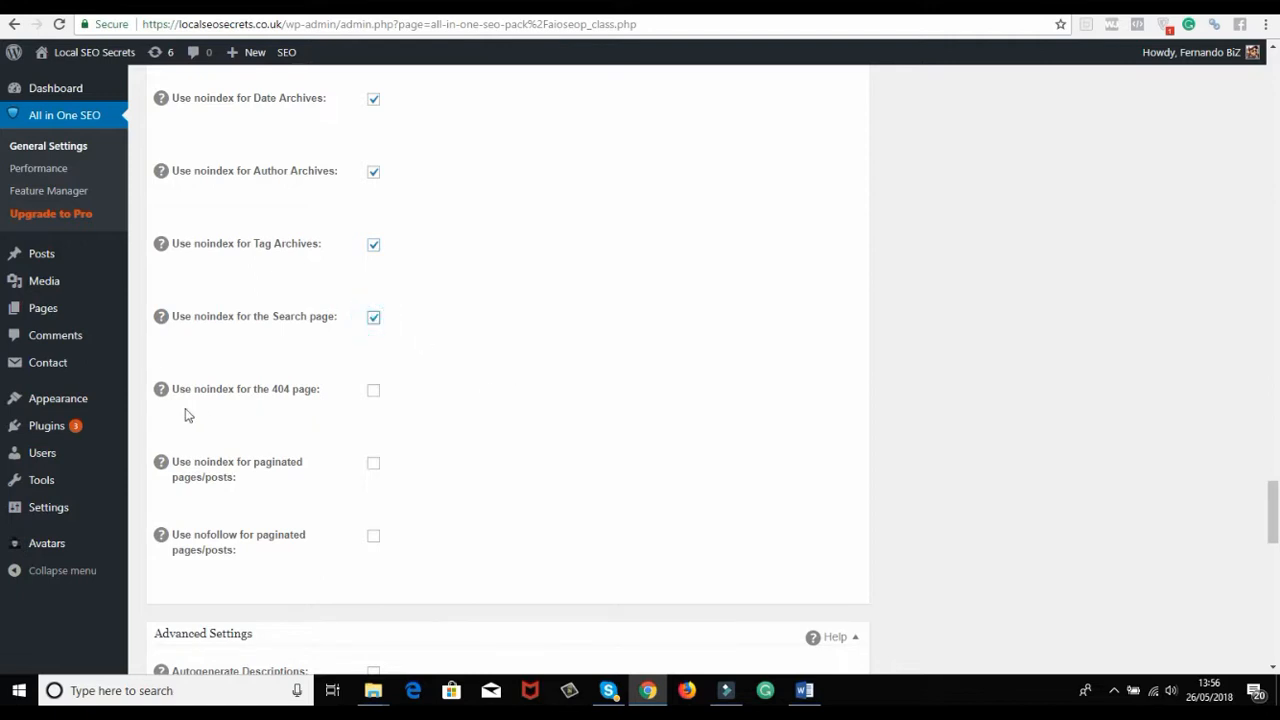
{"action": "mouse_move", "coordinate": [372, 402]}
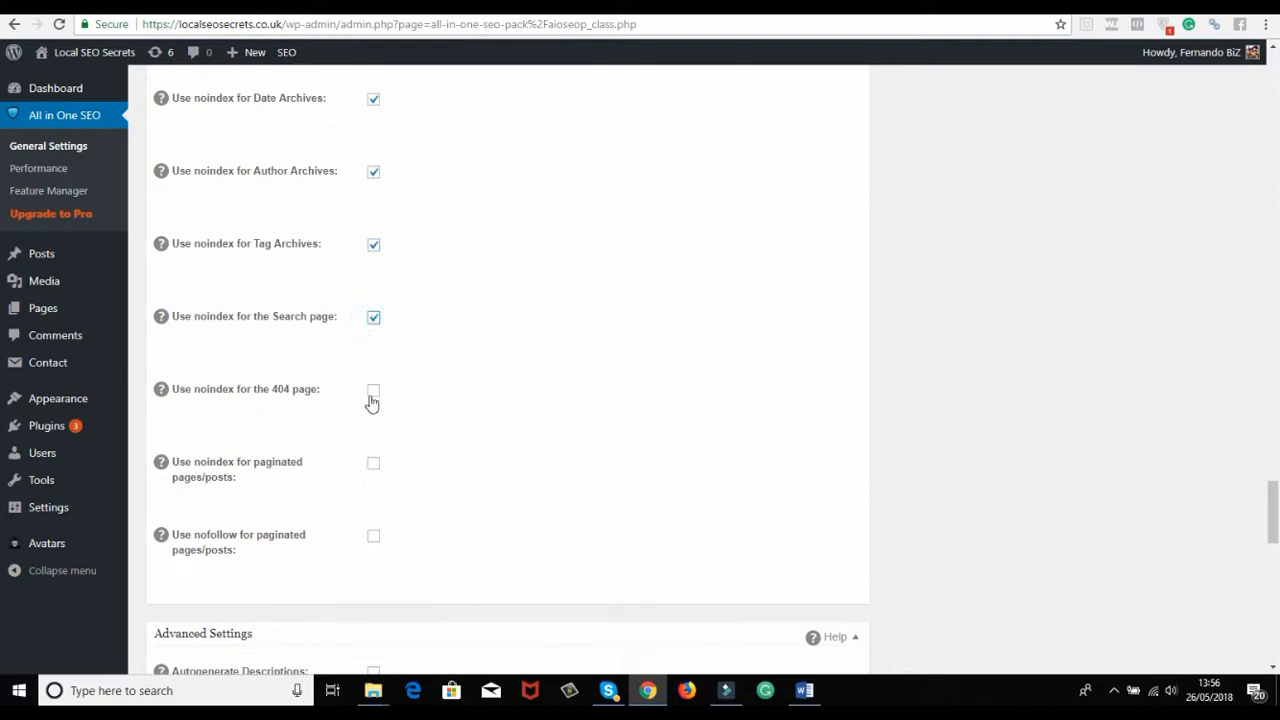
{"action": "left_click", "coordinate": [372, 390]}
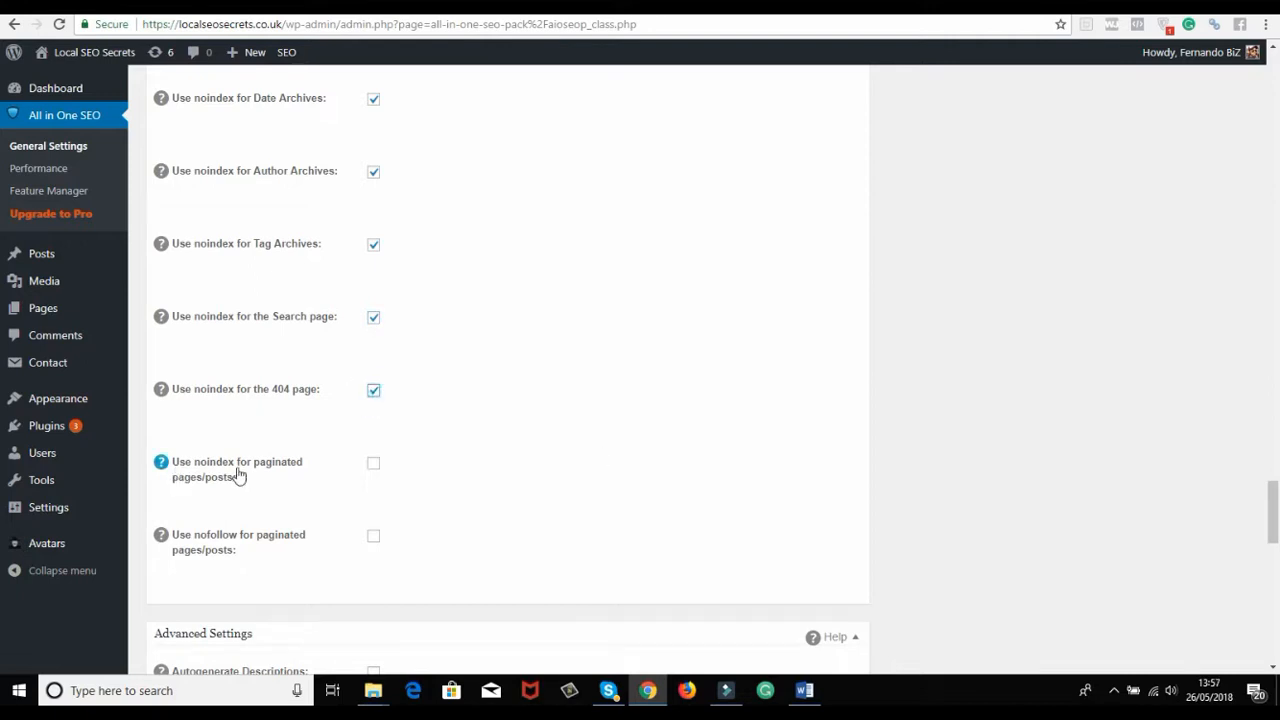
{"action": "mouse_move", "coordinate": [268, 478]}
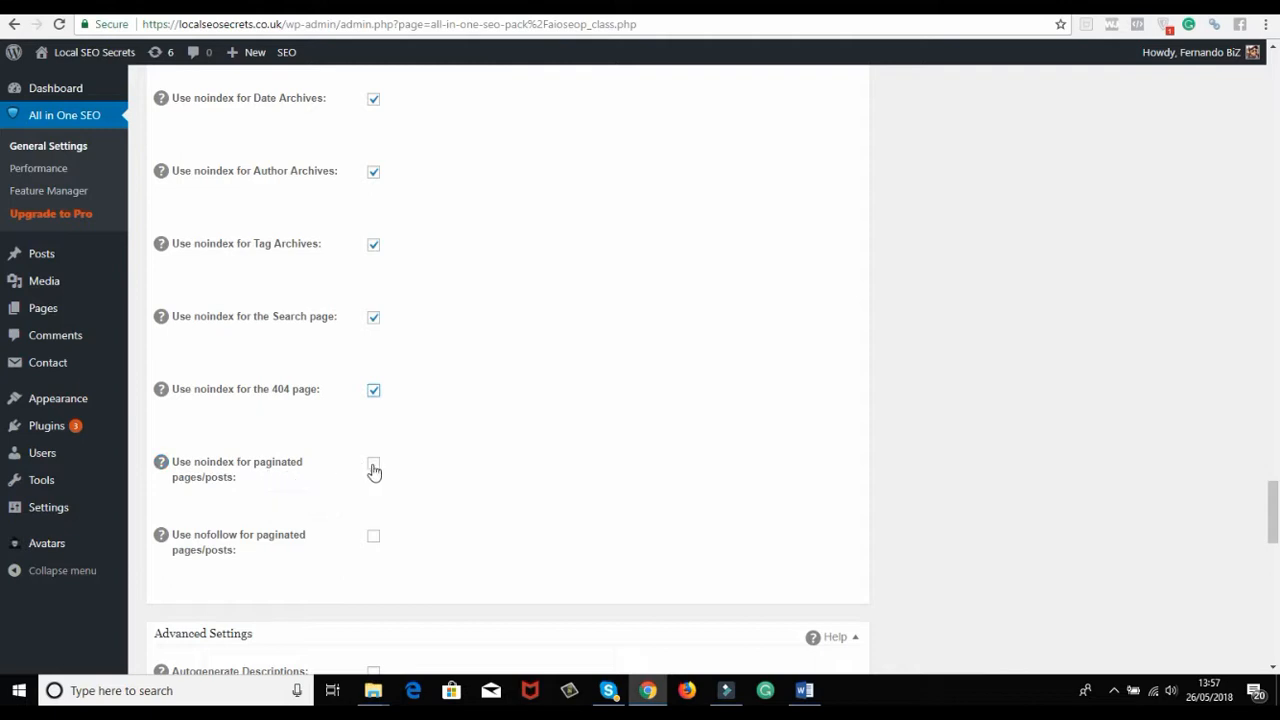
{"action": "left_click", "coordinate": [372, 462]}
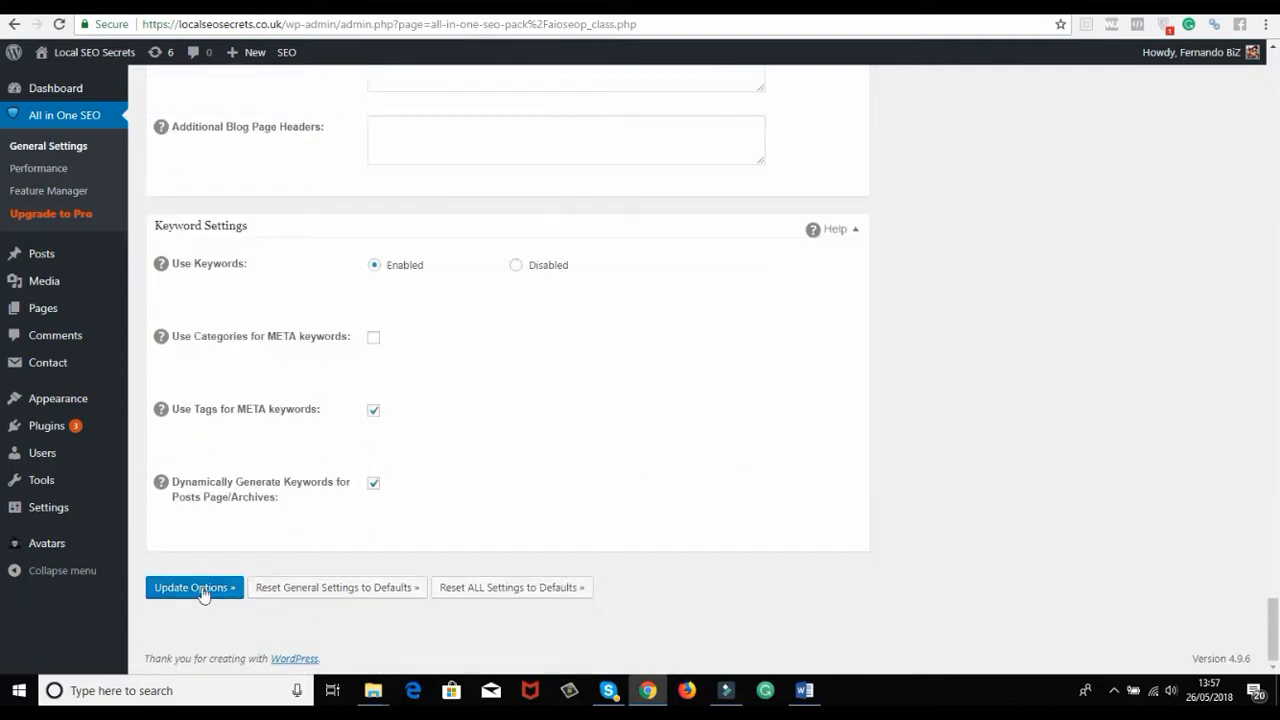
Step: Save the noindex changes with Update Options at the bottom of the settings page
{"action": "left_click", "coordinate": [194, 588]}
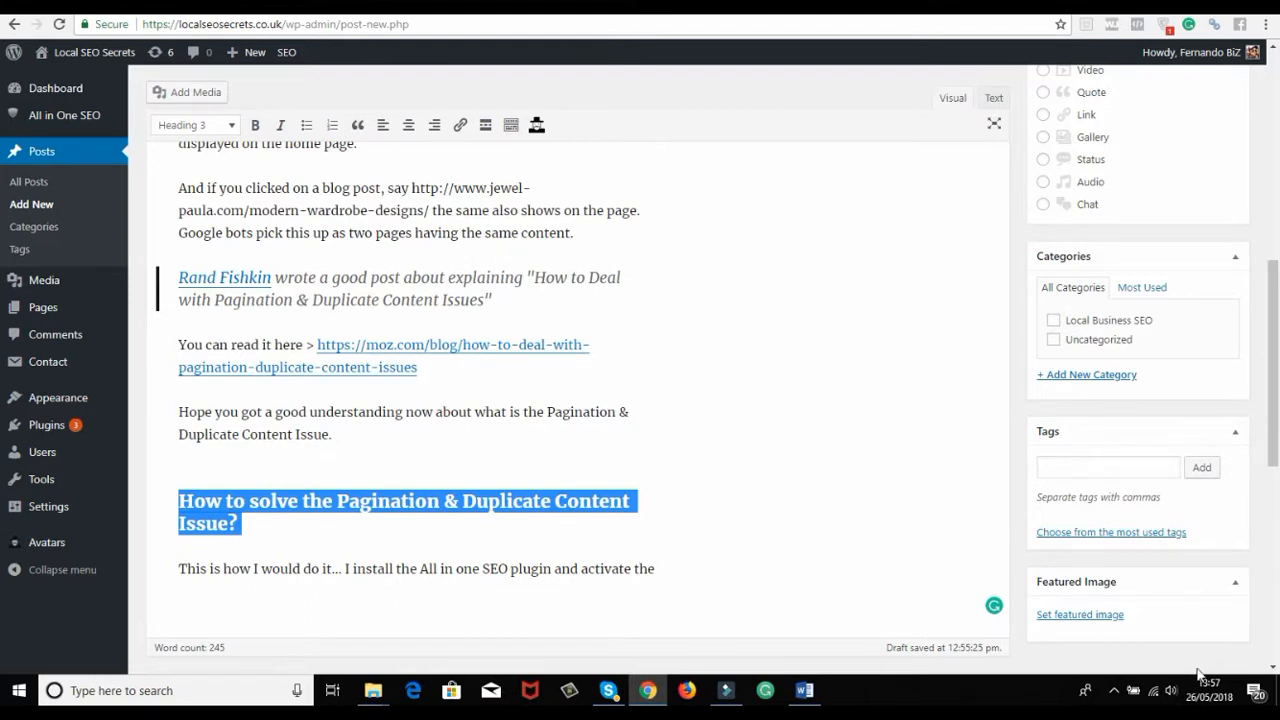
{"action": "mouse_move", "coordinate": [1118, 690]}
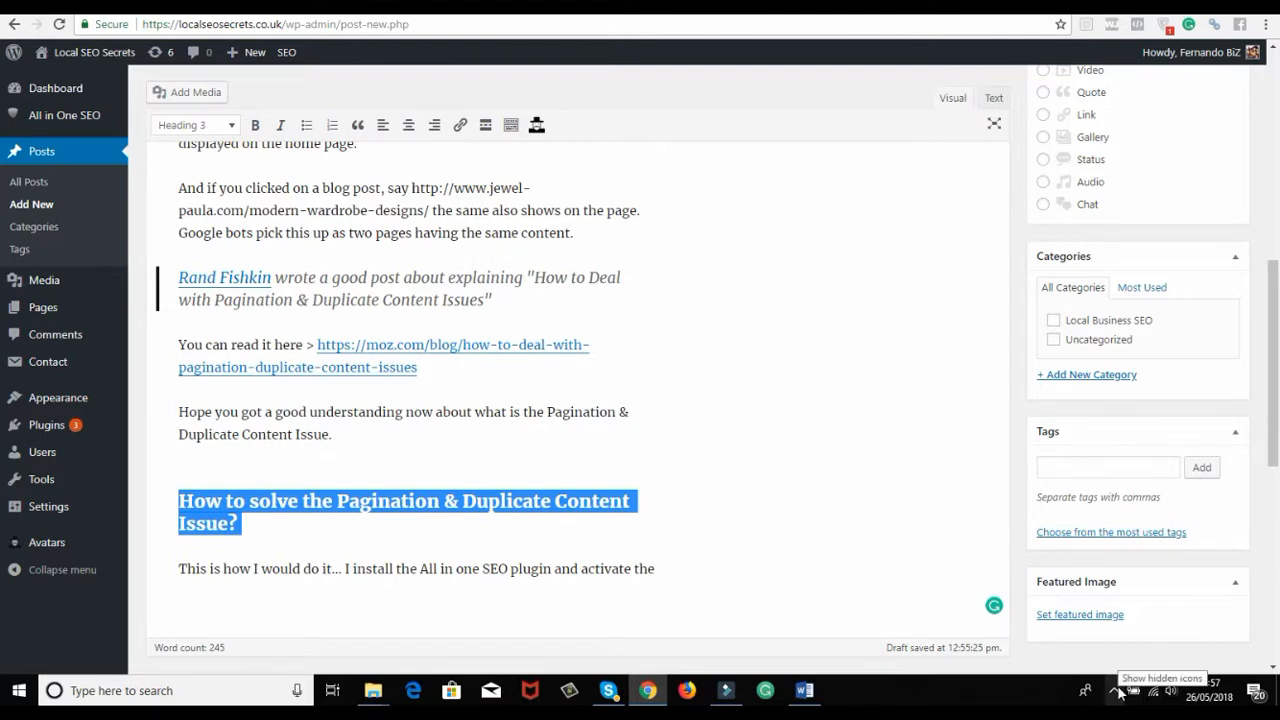
Step: Select the moz.com pagination article link in the draft post to show its link popup
{"action": "left_click", "coordinate": [382, 356]}
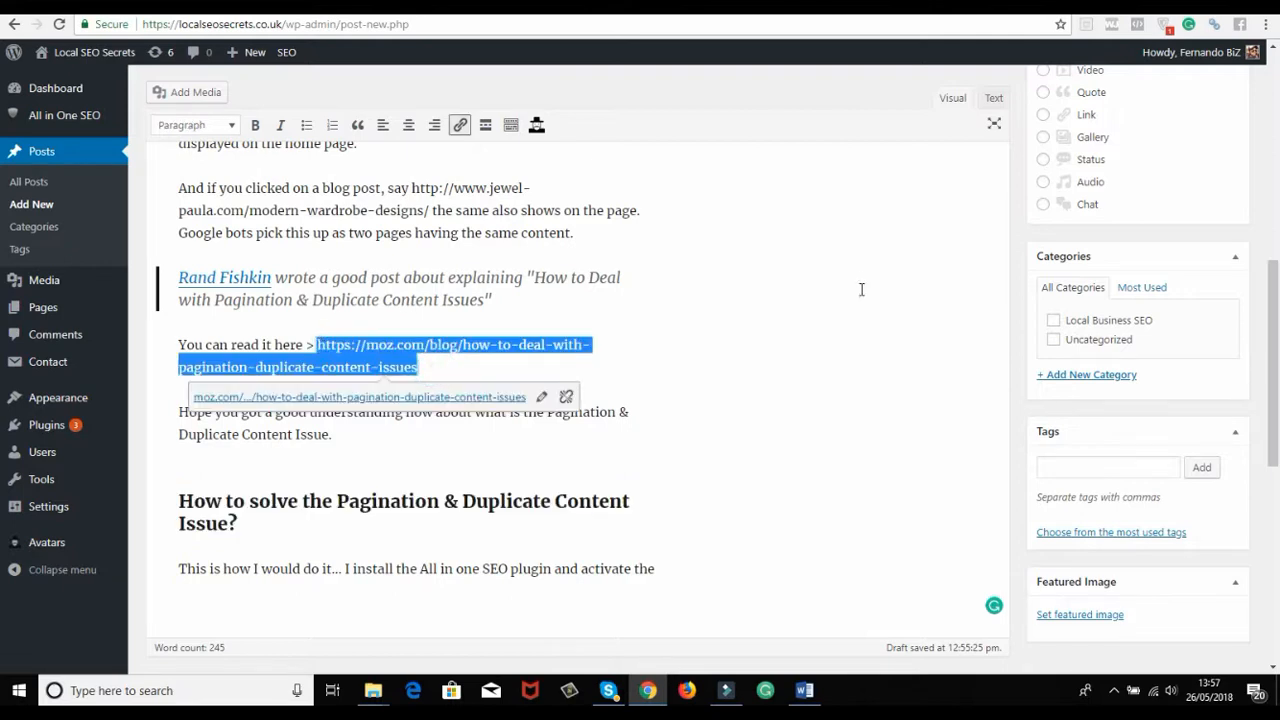
{"action": "mouse_move", "coordinate": [700, 84]}
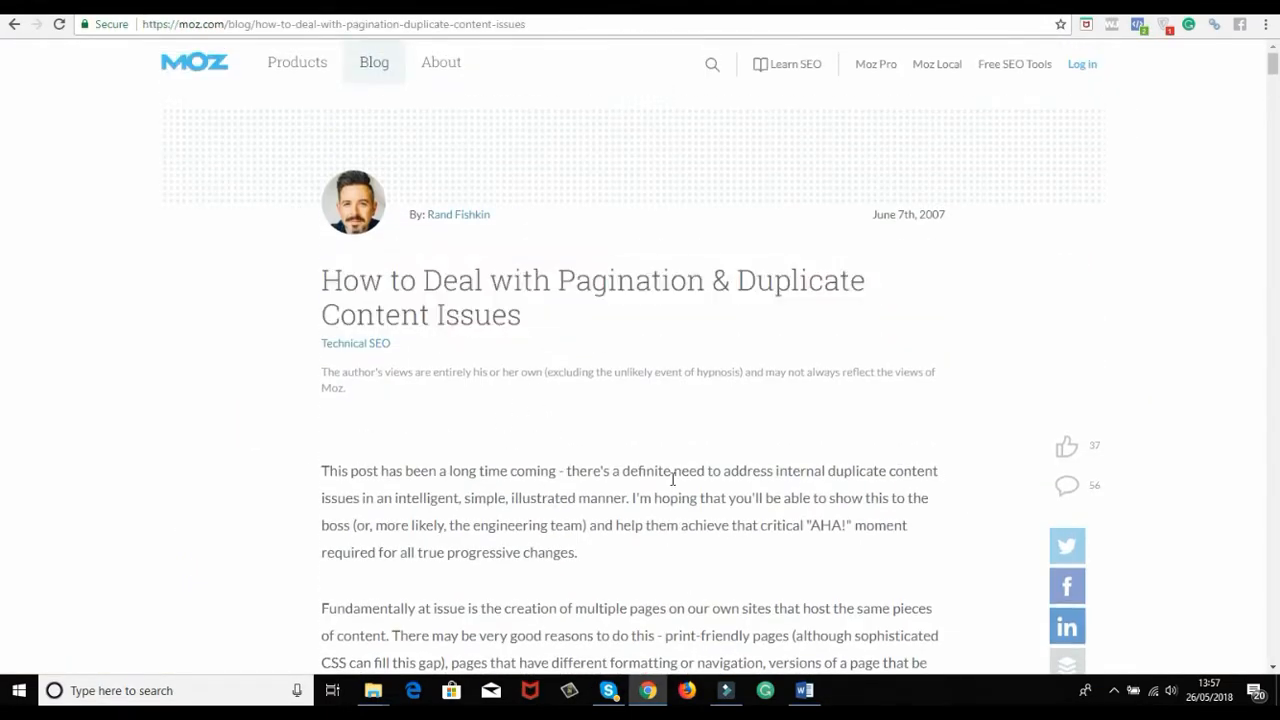
{"action": "mouse_move", "coordinate": [750, 376]}
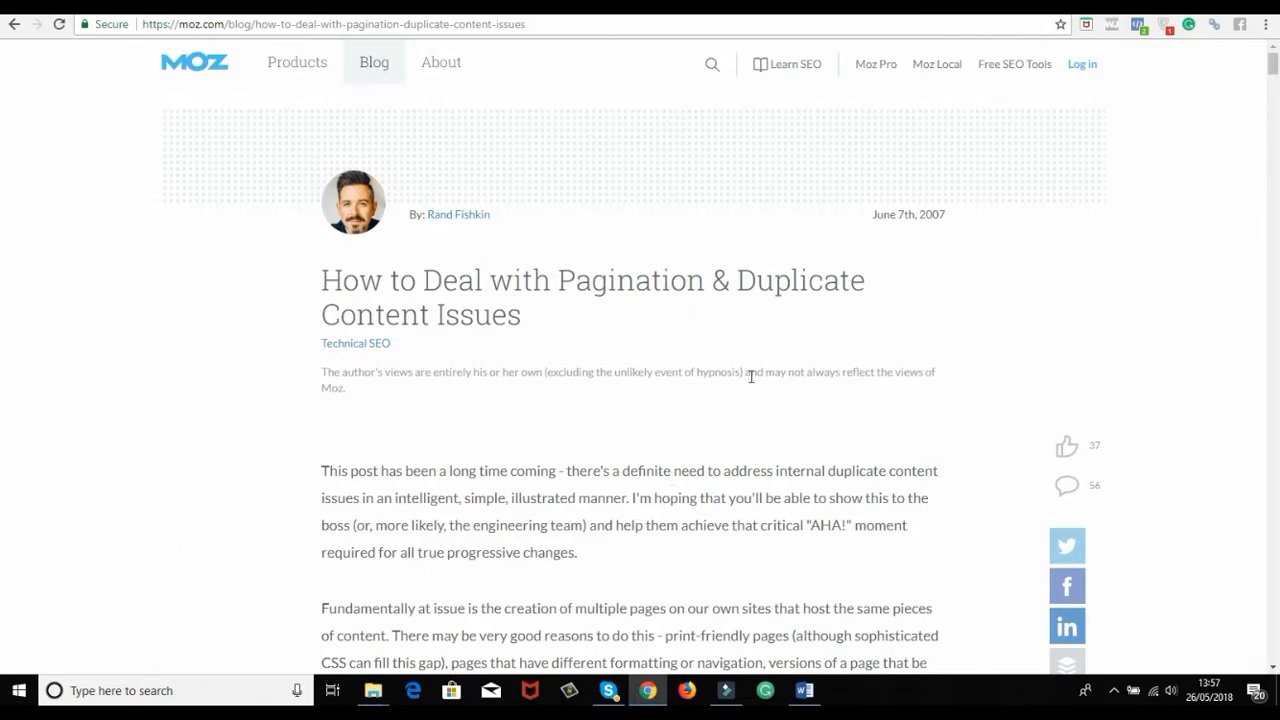